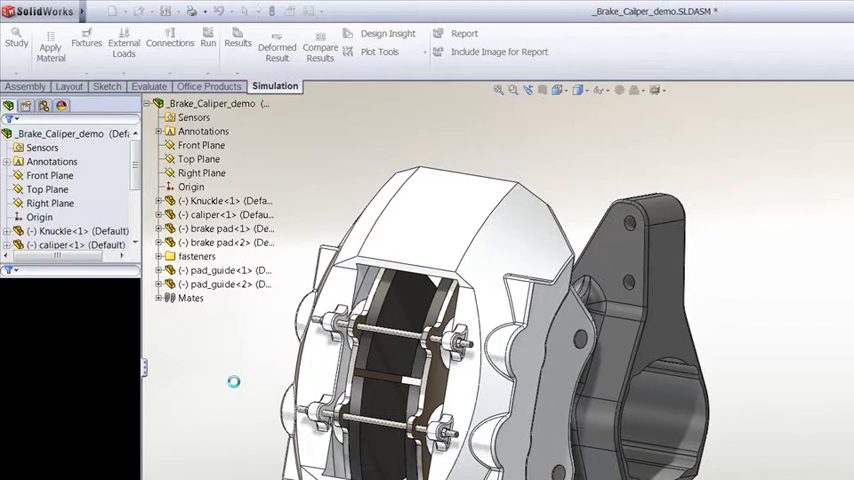
- Right-click Mesh in Study 1's tree to bring up its meshing menu
right_click(30, 381)
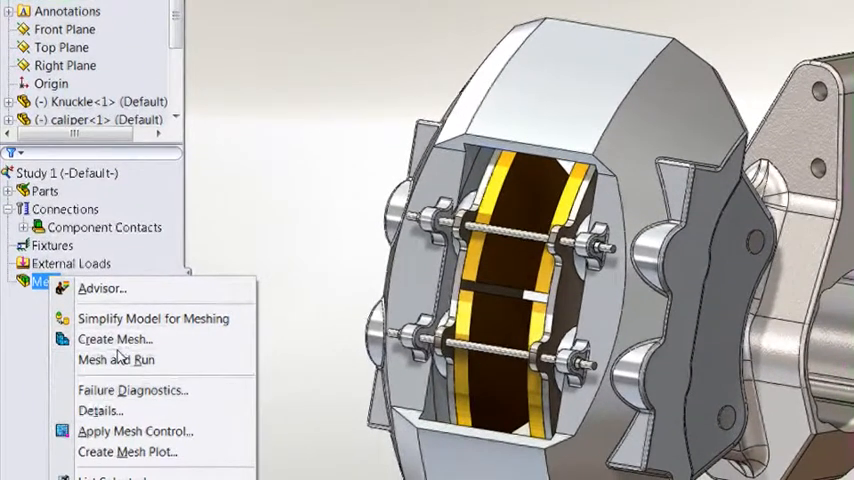
click(114, 339)
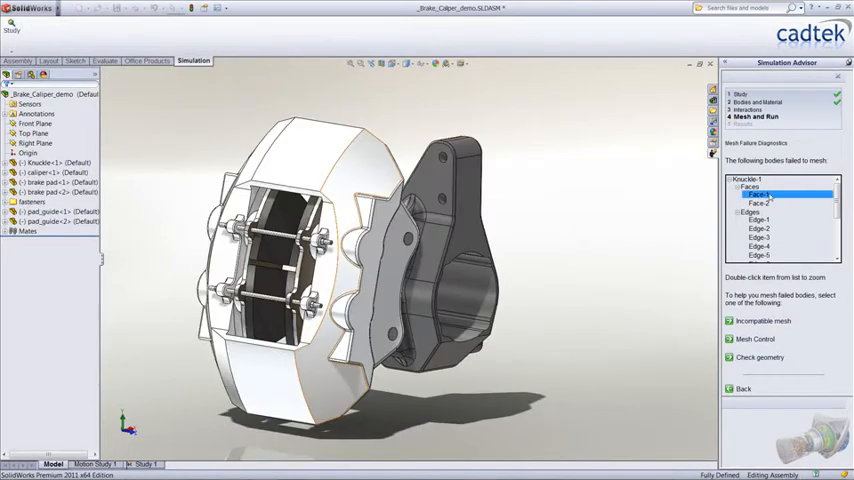
- Select the knuckle's failed Face-2 in Mesh Failure Diagnostics and zoom to it
click(765, 202)
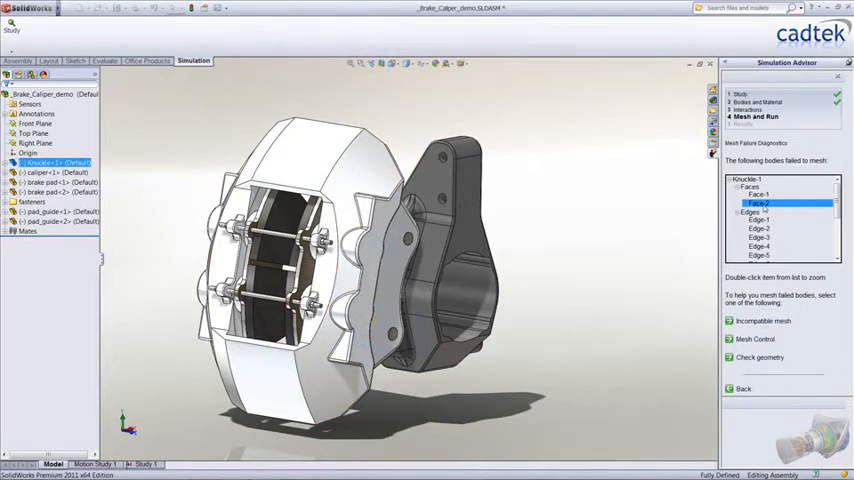
double_click(761, 204)
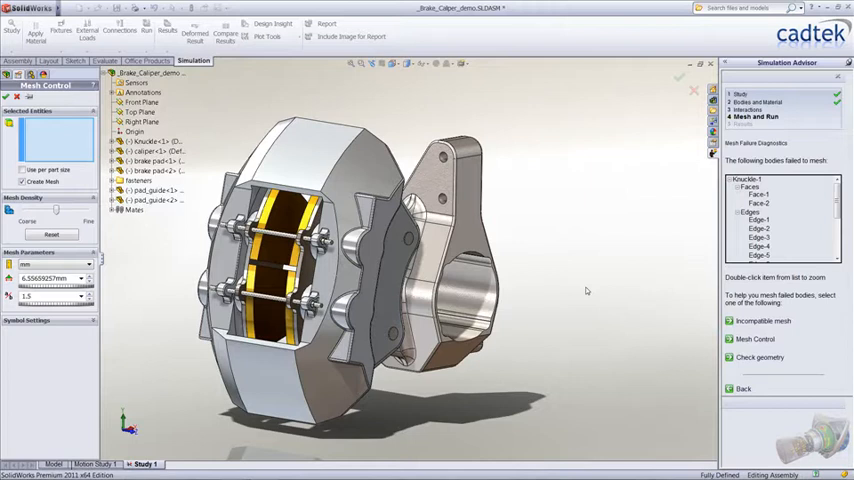
- Add Knuckle-1 to the mesh control's Selected Entities from the flyout tree
click(150, 142)
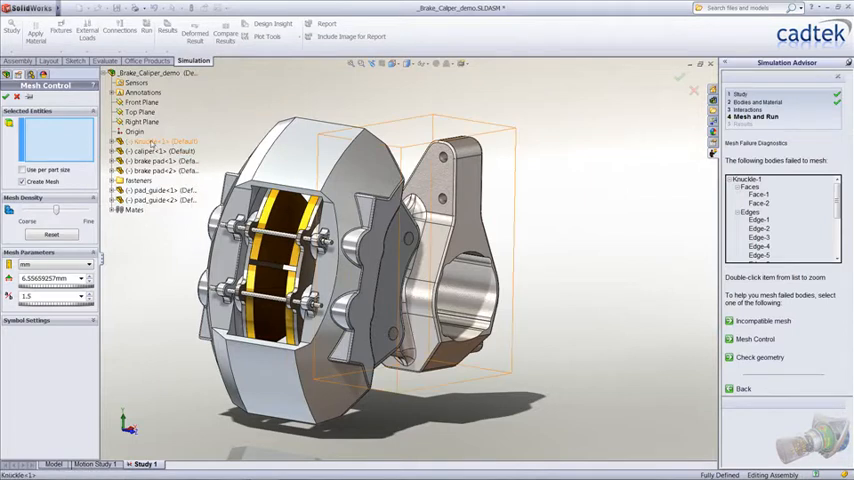